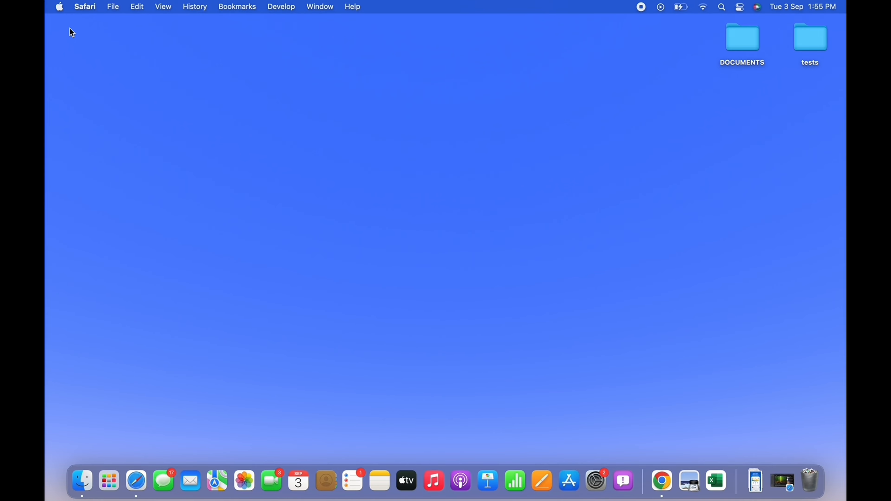
mouse_move(222, 257)
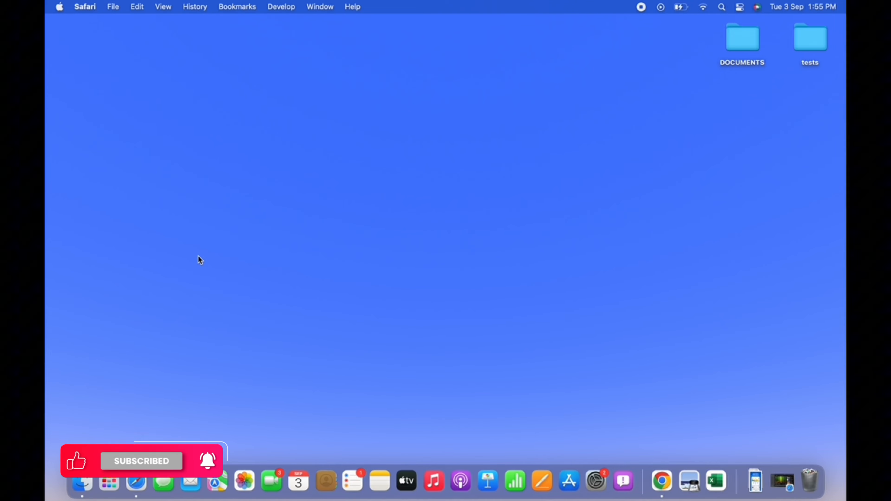
mouse_move(547, 482)
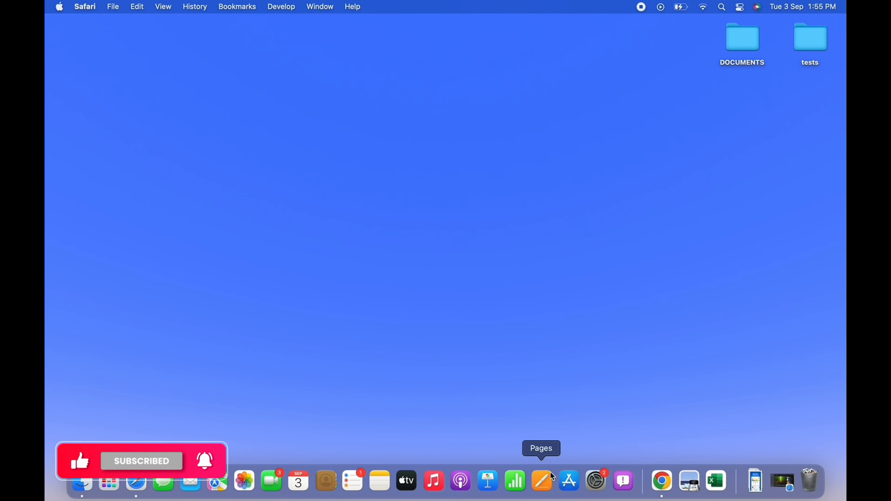
Bring up Chrome from the Dock showing the usbank.com home page
left_click(663, 482)
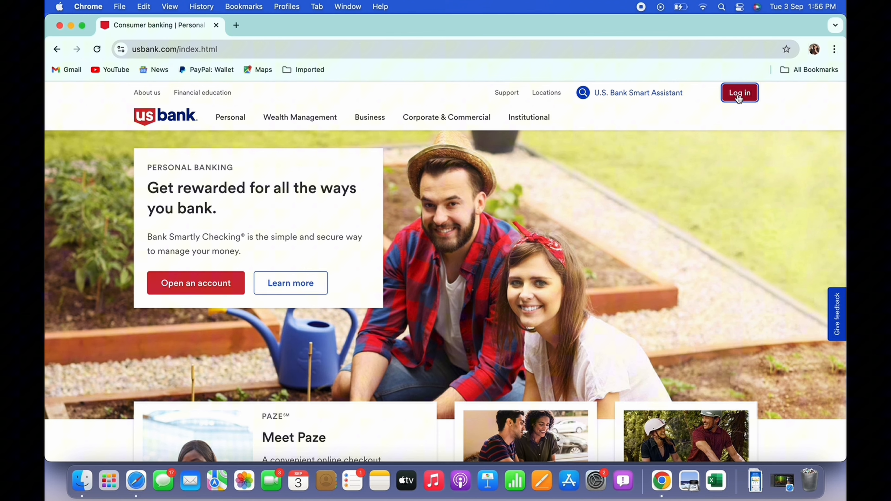
From the Account login panel, choose 'Create a username and password'
left_click(740, 92)
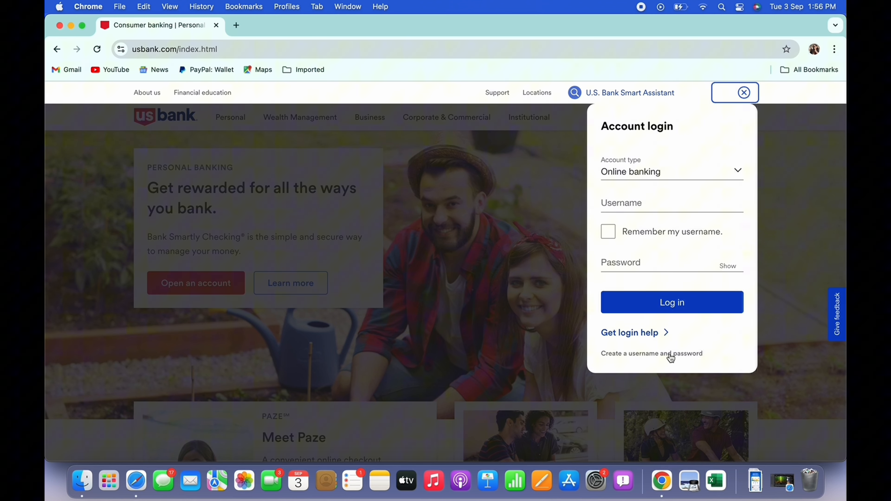
left_click(670, 357)
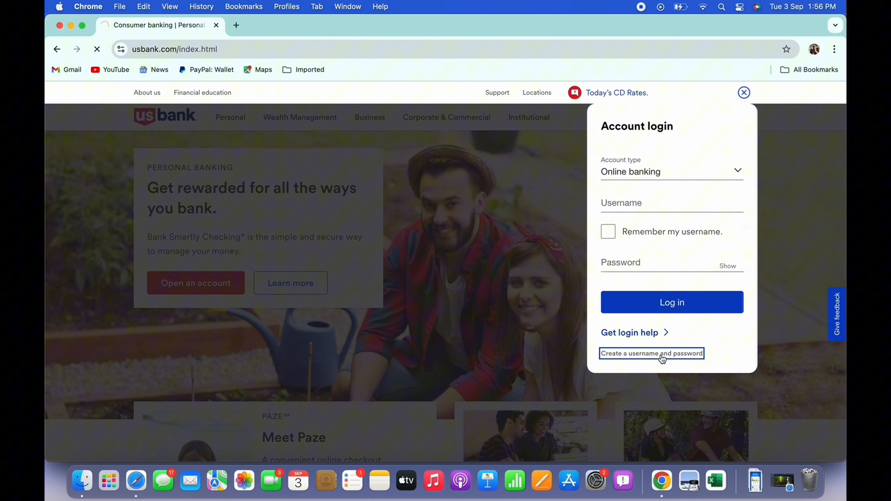
On the Enrollment page, enter 1234 in the Card or account number field
left_click(661, 356)
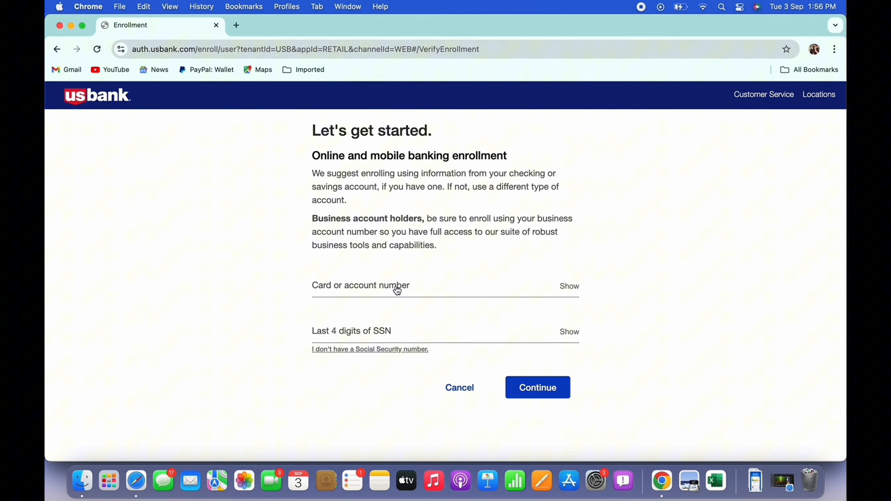
left_click(396, 290)
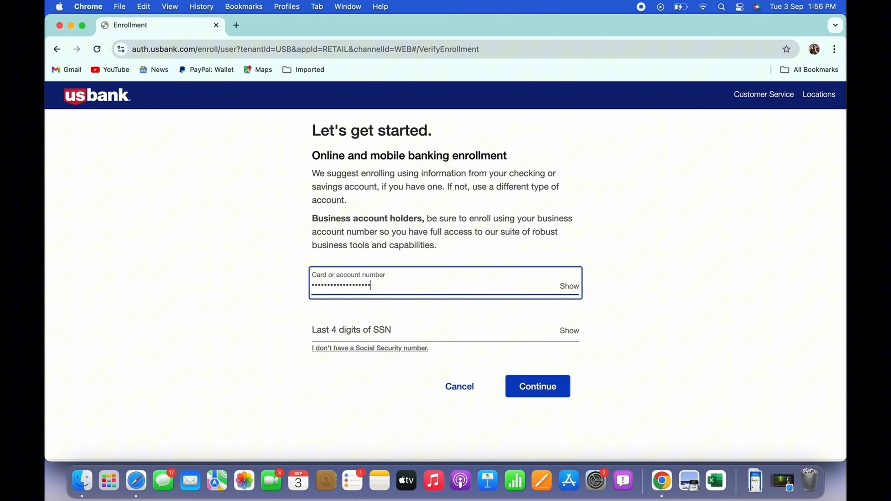
type("1234")
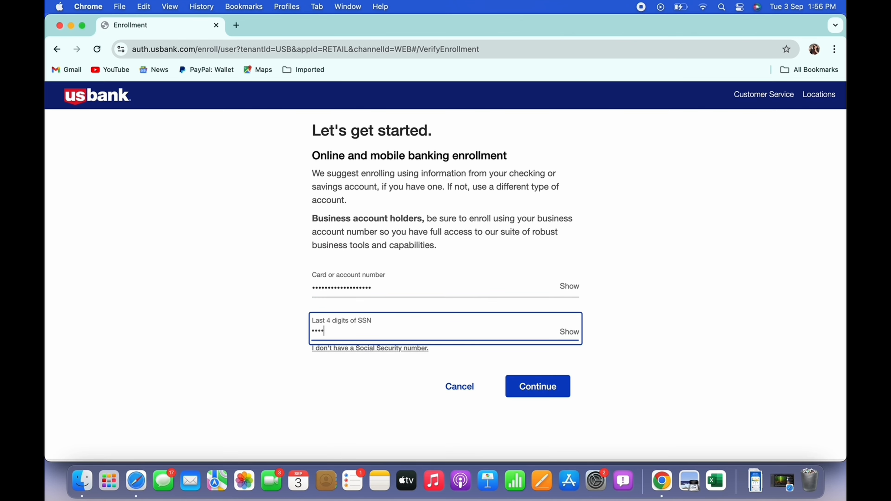